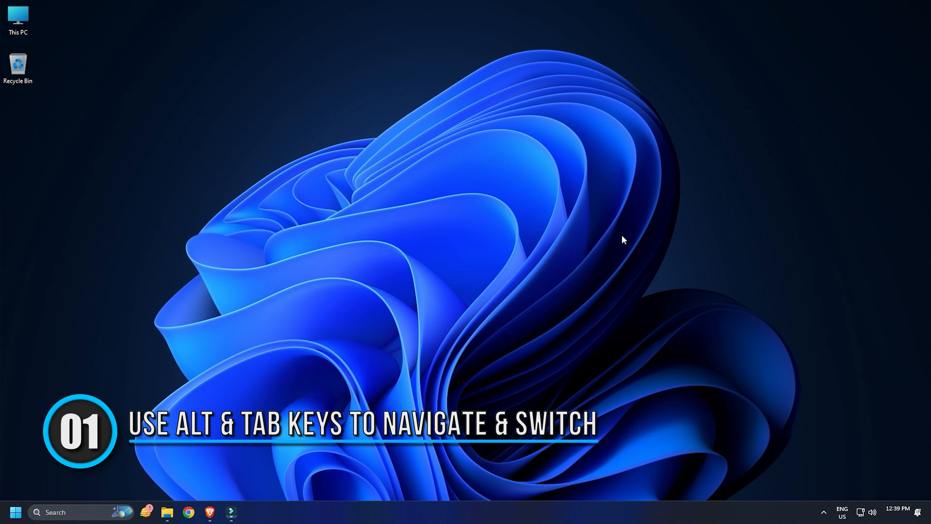
Step: Activate the Data ribbon in the blank Book1 workbook using Alt key tips
key(alt)
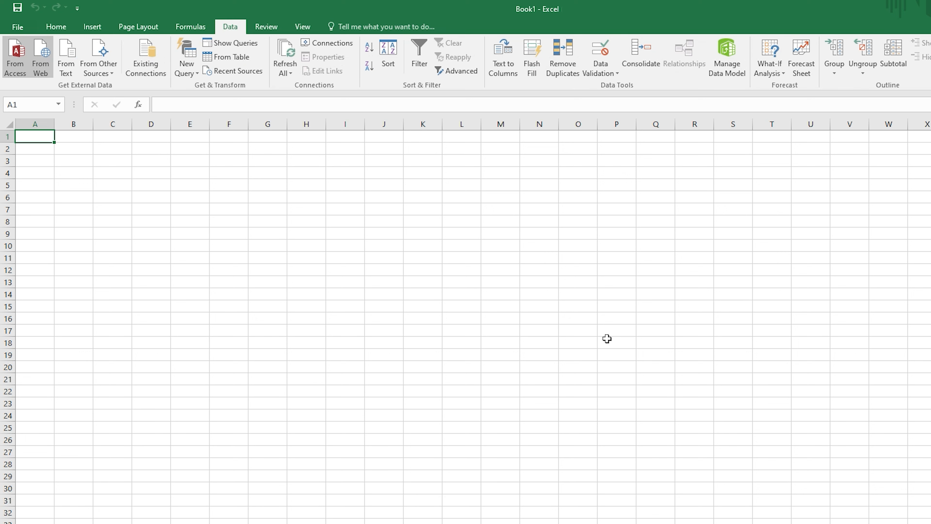
key(alt+tab)
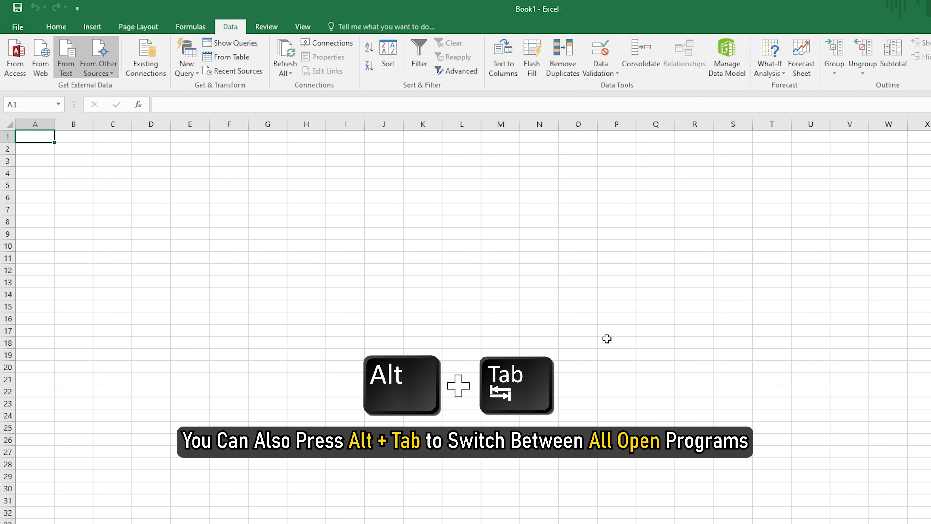
key(alt+tab)
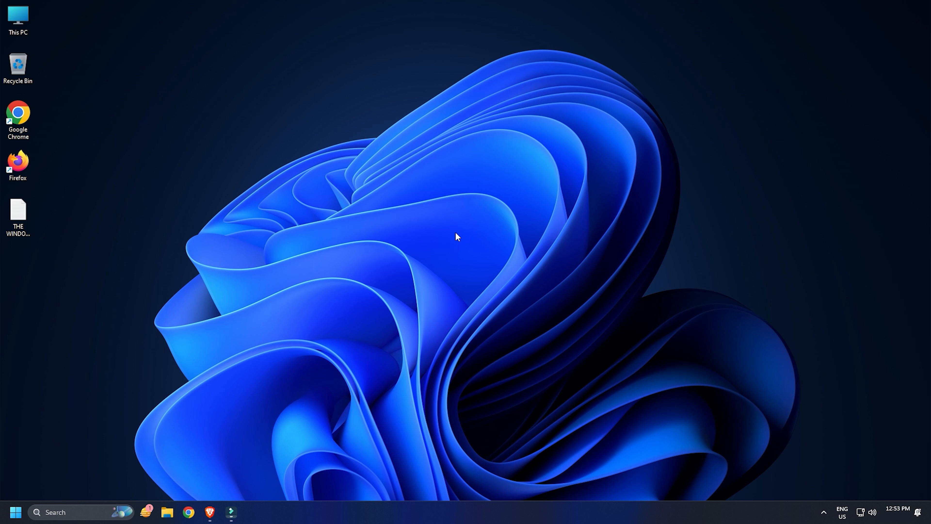
Step: Show the desktop and open the text file there so its contents appear in Notepad
key(Win+d)
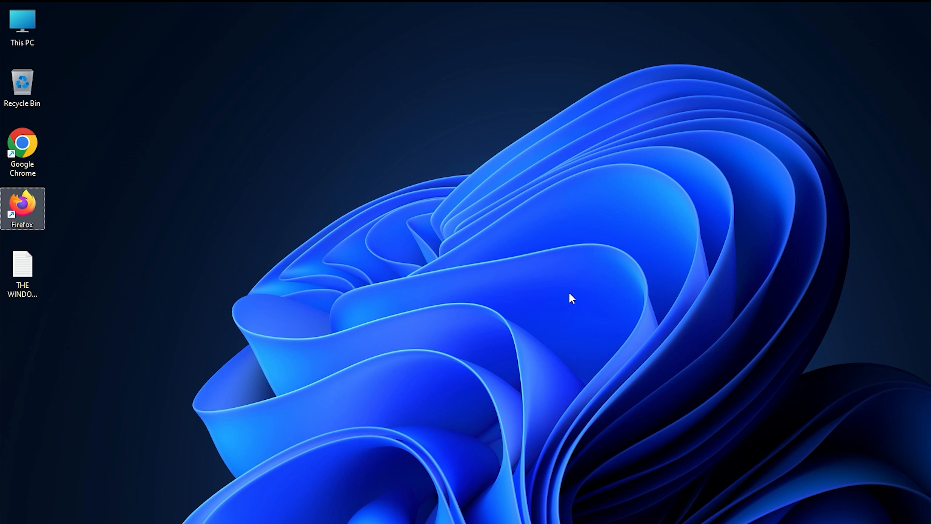
click(22, 273)
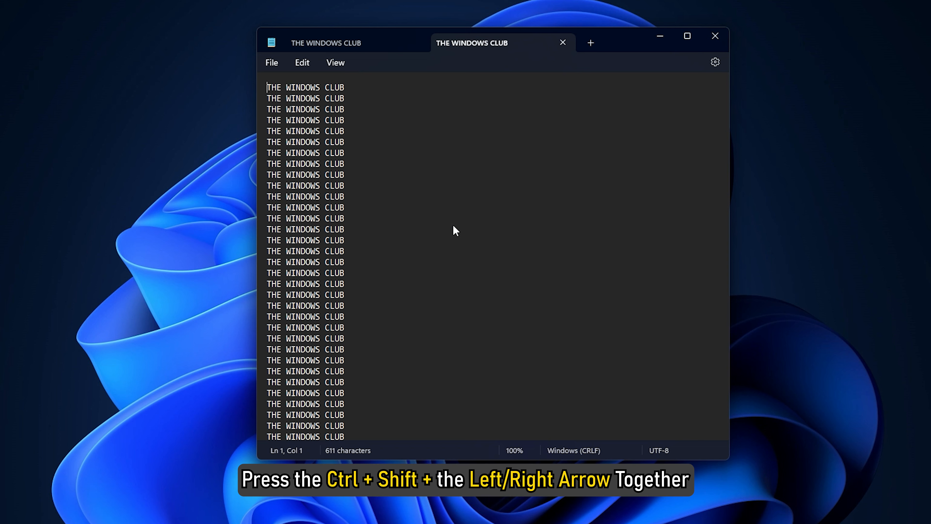
Step: Select the first 'THE WINDOWS CLUB' line with Ctrl+Shift+Right, then close Notepad
key(ctrl+shift+Right)
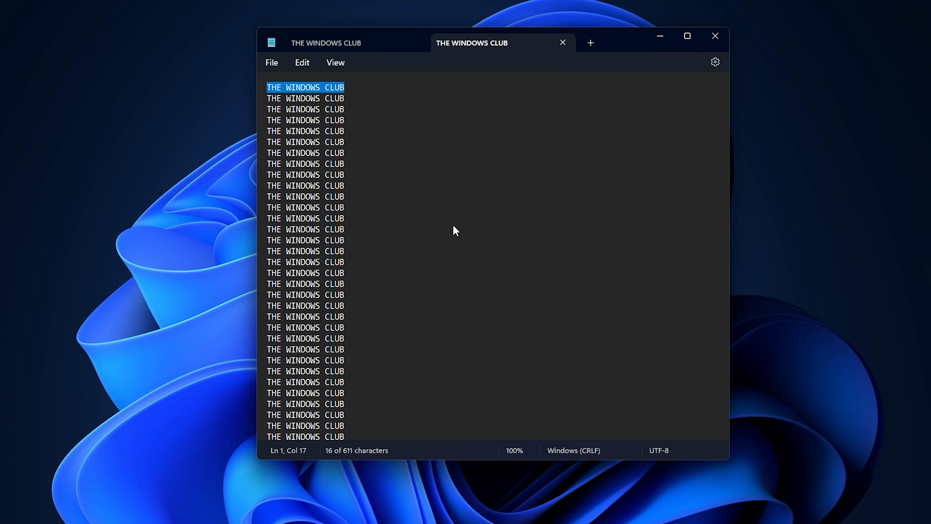
click(714, 36)
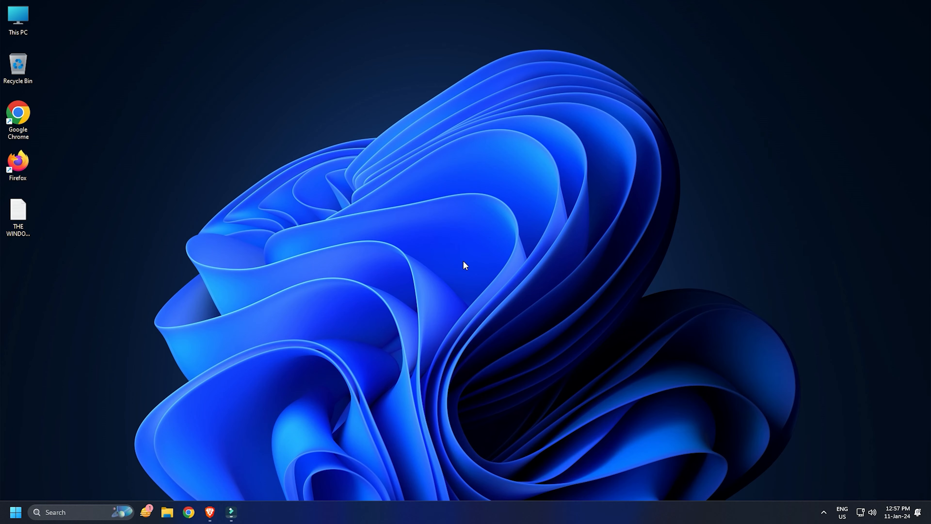